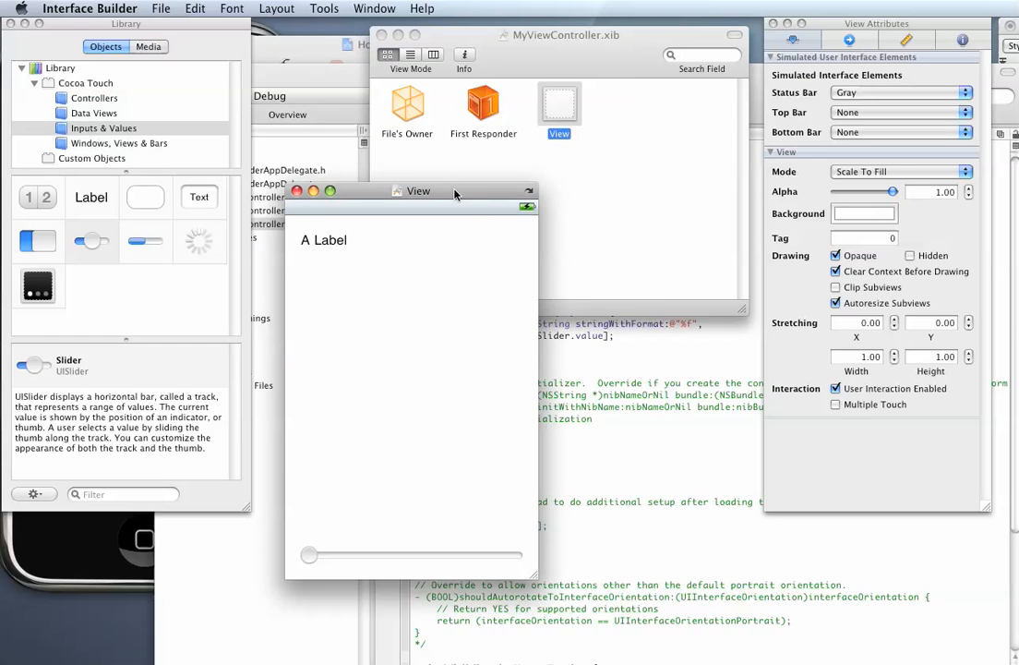
- Move the View window with A Label and the slider up out of the way
{"action": "left_click_drag", "start_coordinate": [417, 190], "coordinate": [479, 97]}
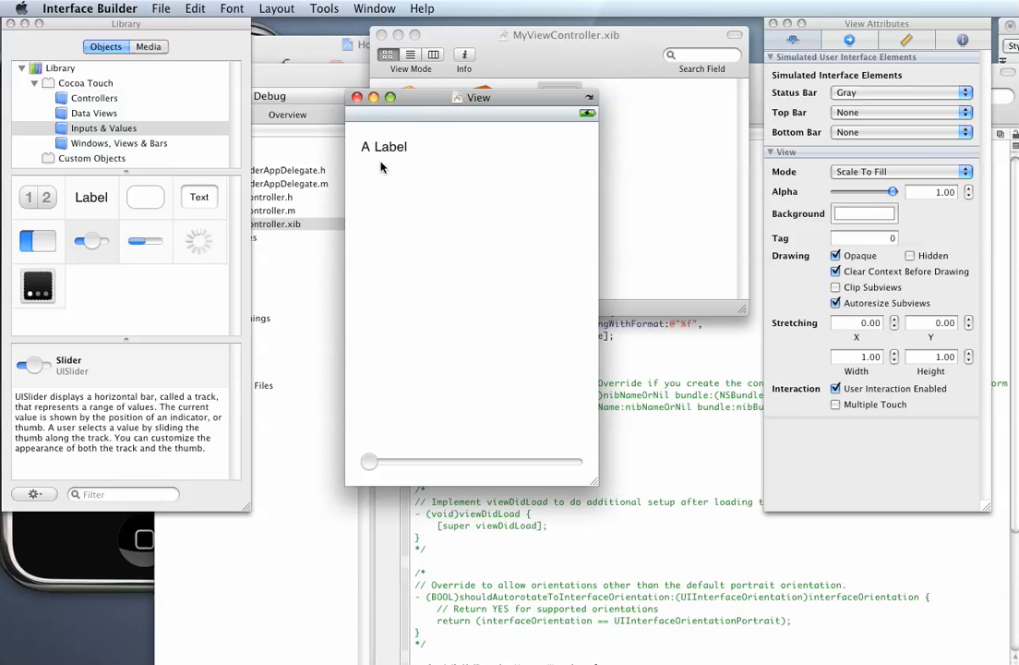
{"action": "mouse_move", "coordinate": [436, 162]}
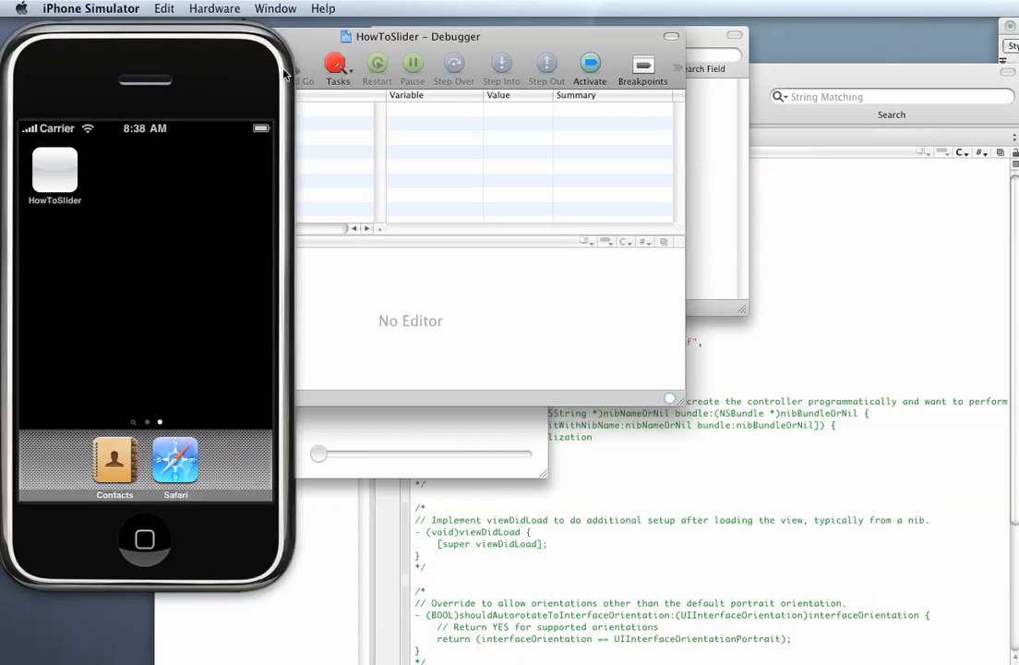
- Launch HowToSlider from the home screen and drag the slider back and forth; the label stays 'A Label'
{"action": "left_click", "coordinate": [336, 66]}
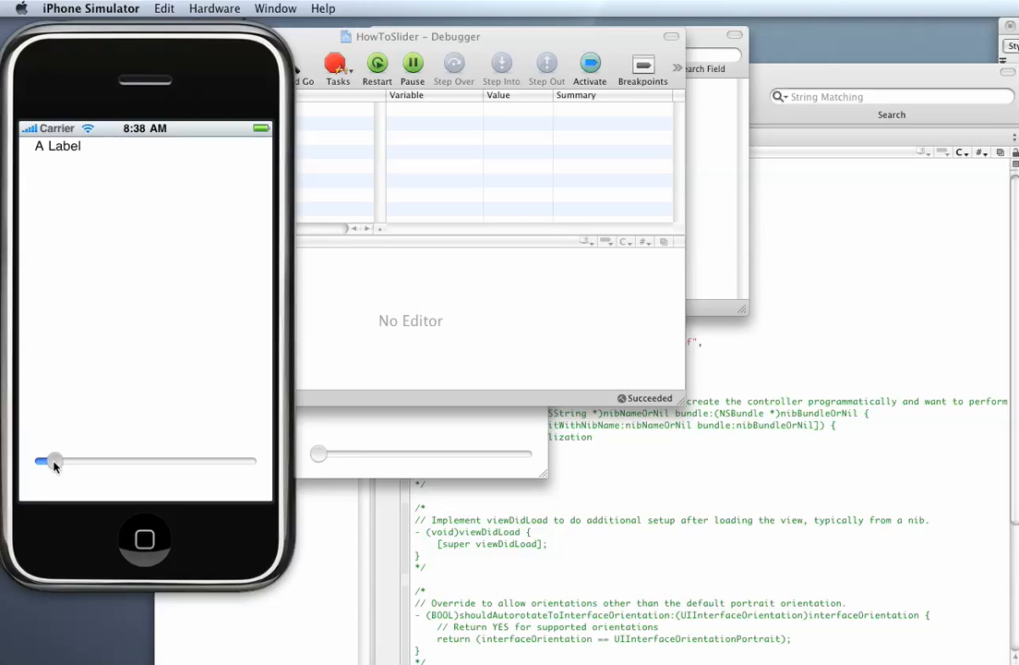
{"action": "left_click_drag", "start_coordinate": [51, 462], "coordinate": [144, 462]}
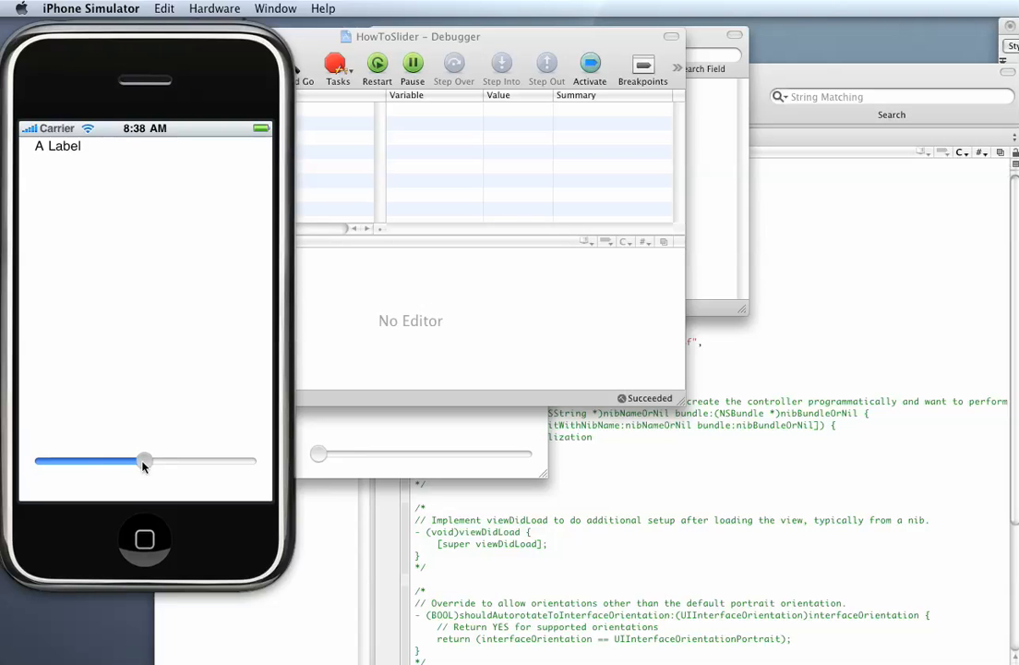
{"action": "left_click_drag", "start_coordinate": [144, 461], "coordinate": [137, 462]}
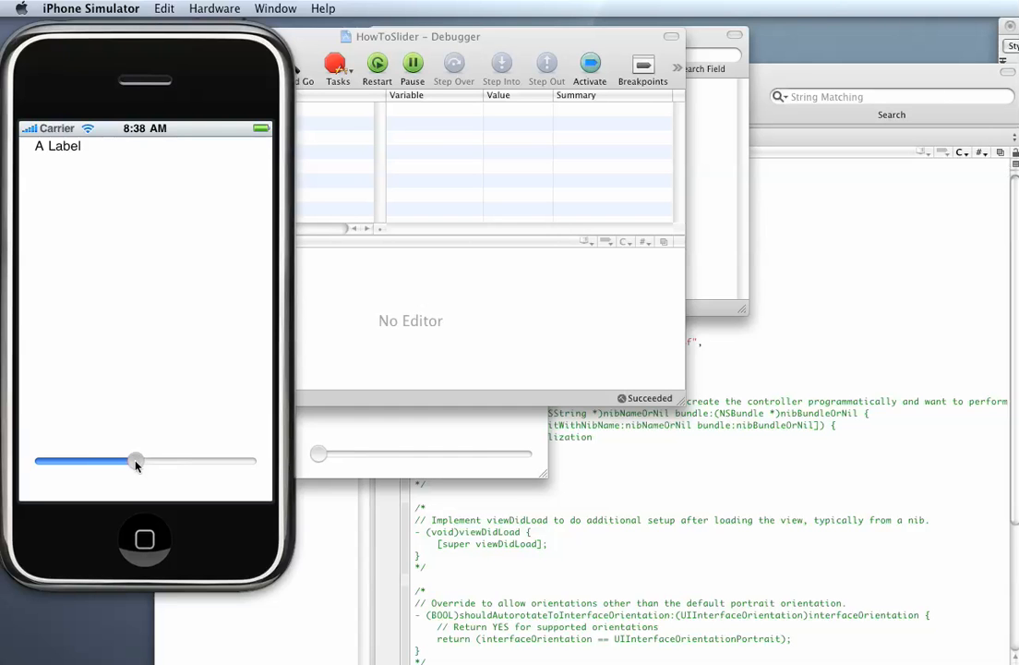
{"action": "left_click_drag", "start_coordinate": [137, 461], "coordinate": [144, 462]}
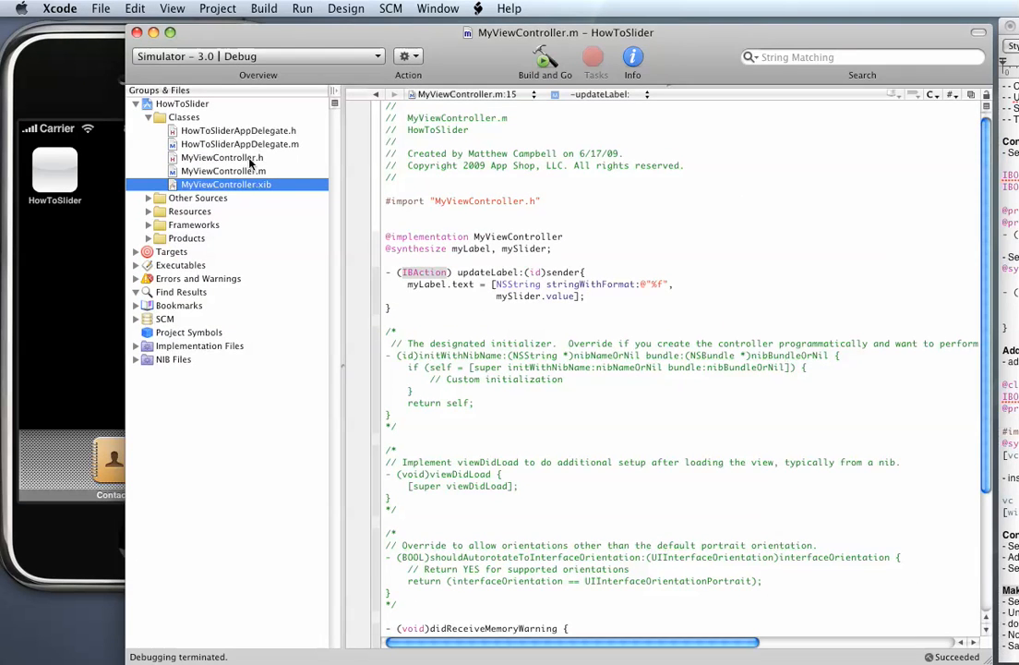
- Review HowToSliderAppDelegate.m and MyViewController.h, then open MyViewController.xib in Interface Builder
{"action": "left_click", "coordinate": [222, 170]}
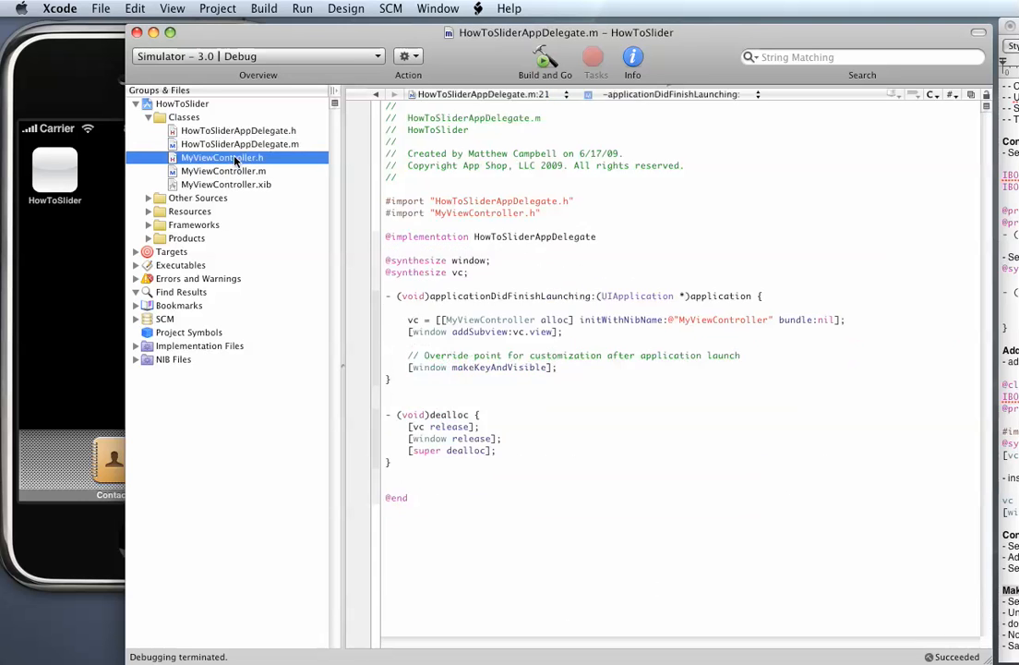
{"action": "left_click", "coordinate": [222, 157]}
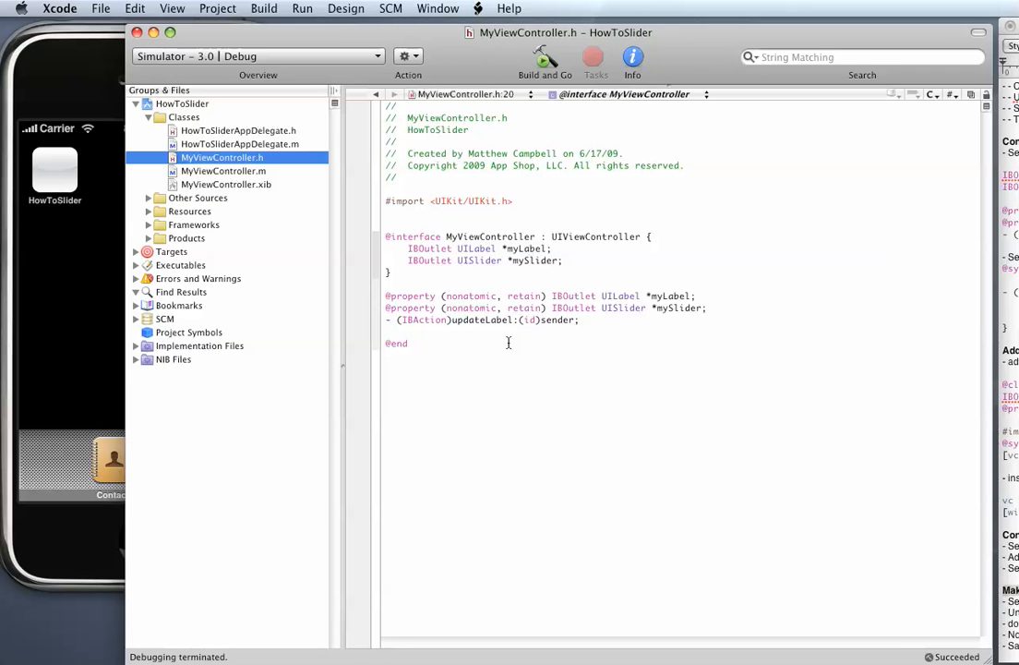
{"action": "double_click", "coordinate": [226, 185]}
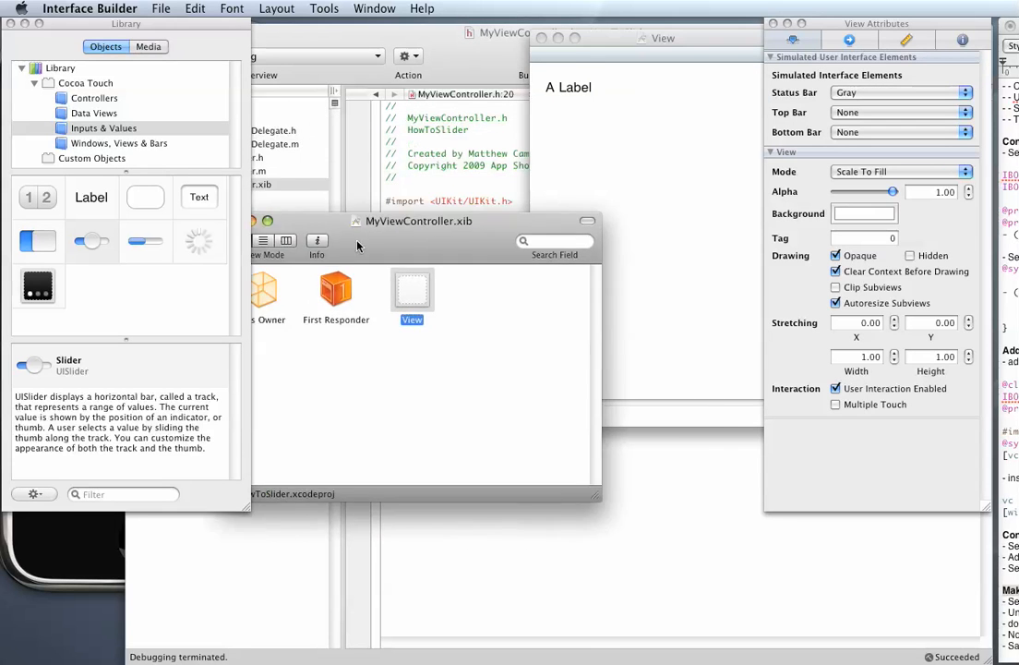
- Control-drag from File's Owner to the view's label and slider, assigning the myLabel and mySlider outlets
{"action": "left_click", "coordinate": [309, 328]}
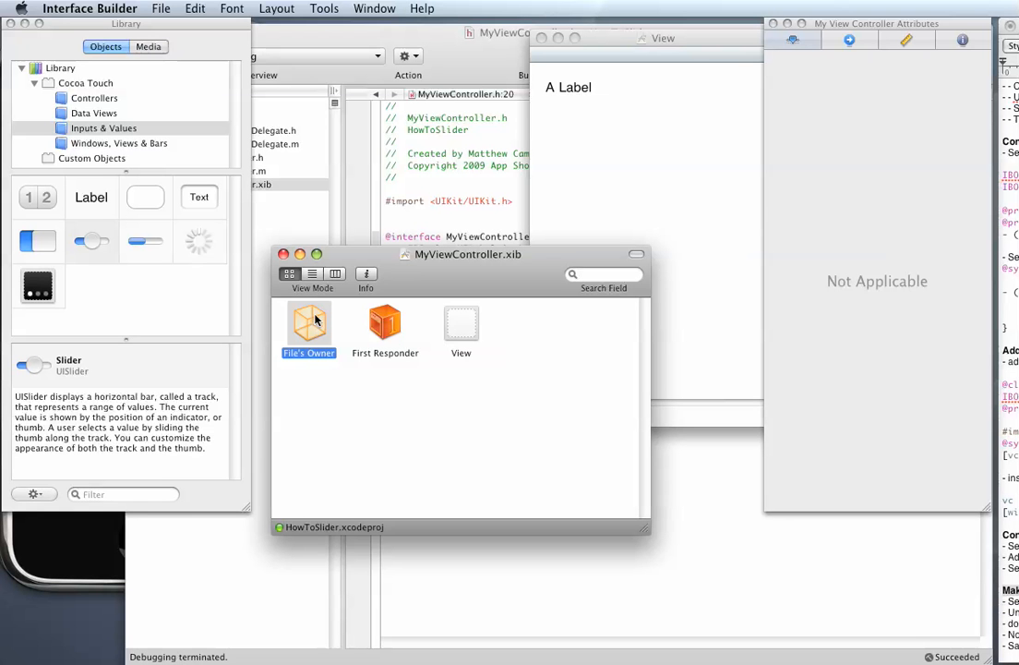
{"action": "mouse_move", "coordinate": [307, 332]}
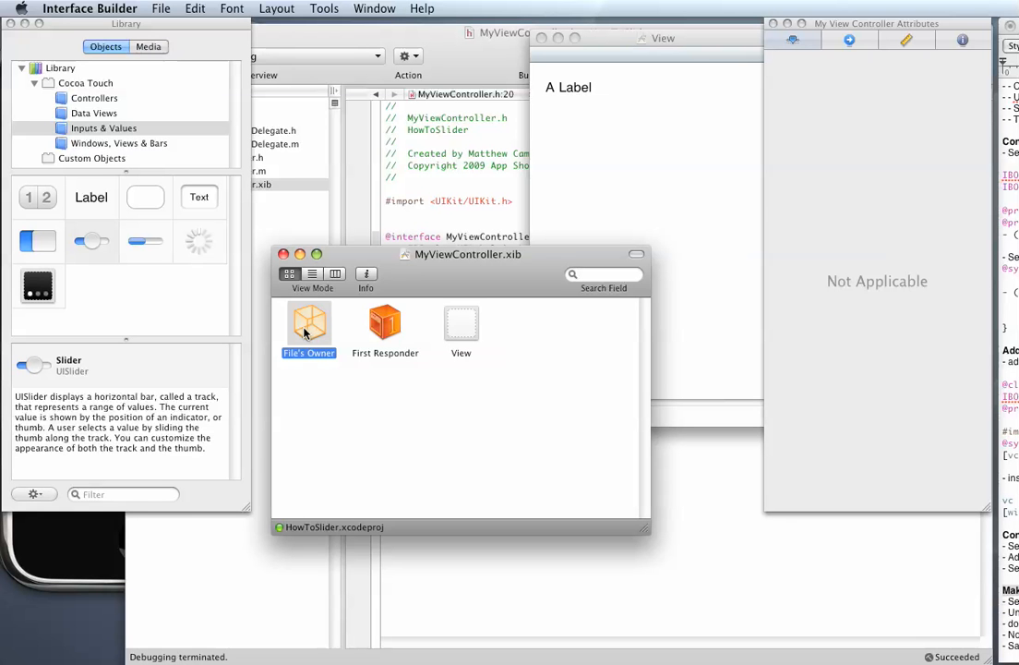
{"action": "mouse_move", "coordinate": [305, 334]}
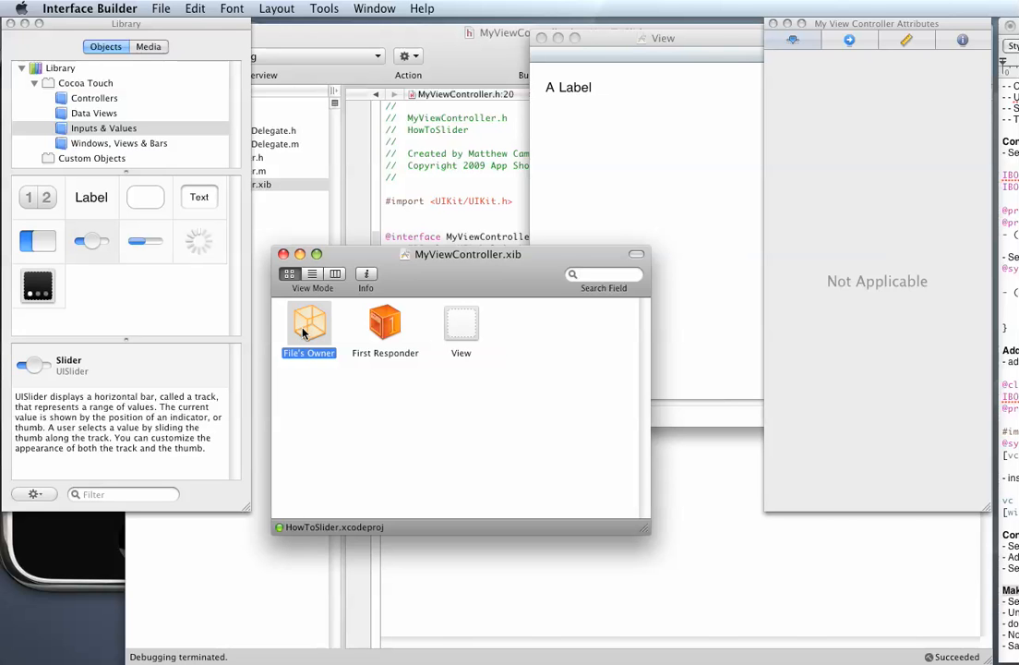
{"action": "left_click_drag", "start_coordinate": [308, 329], "coordinate": [576, 128]}
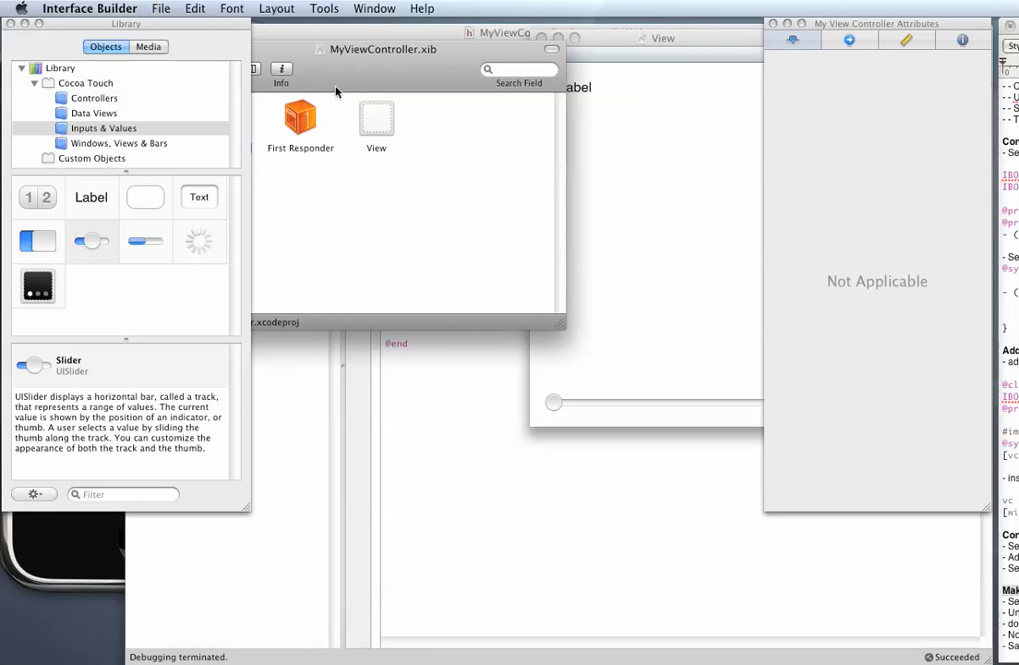
{"action": "left_click", "coordinate": [316, 106]}
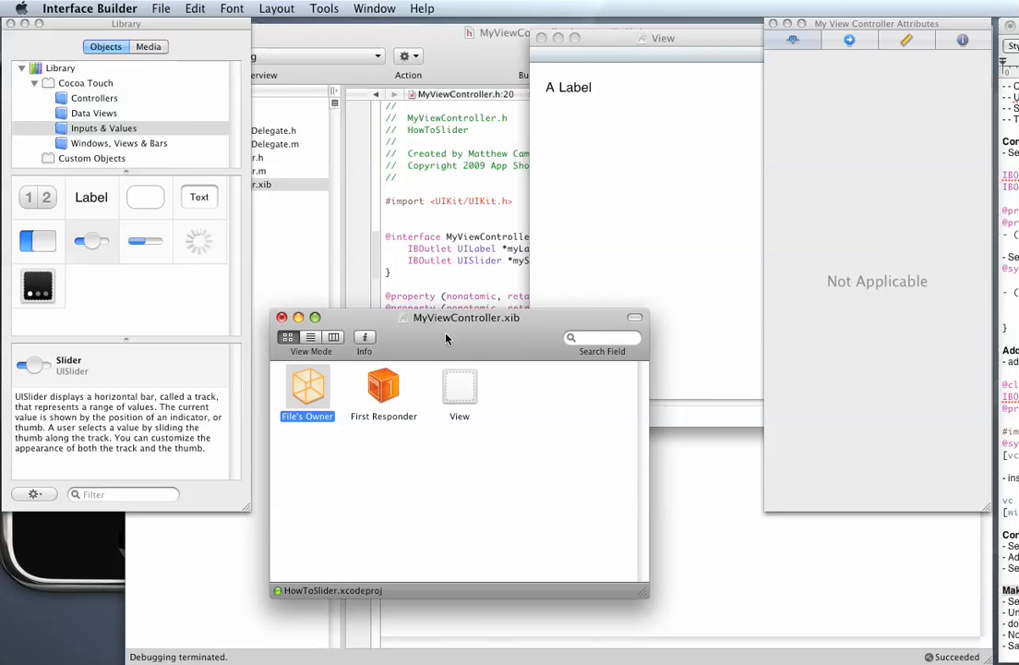
{"action": "mouse_move", "coordinate": [688, 412]}
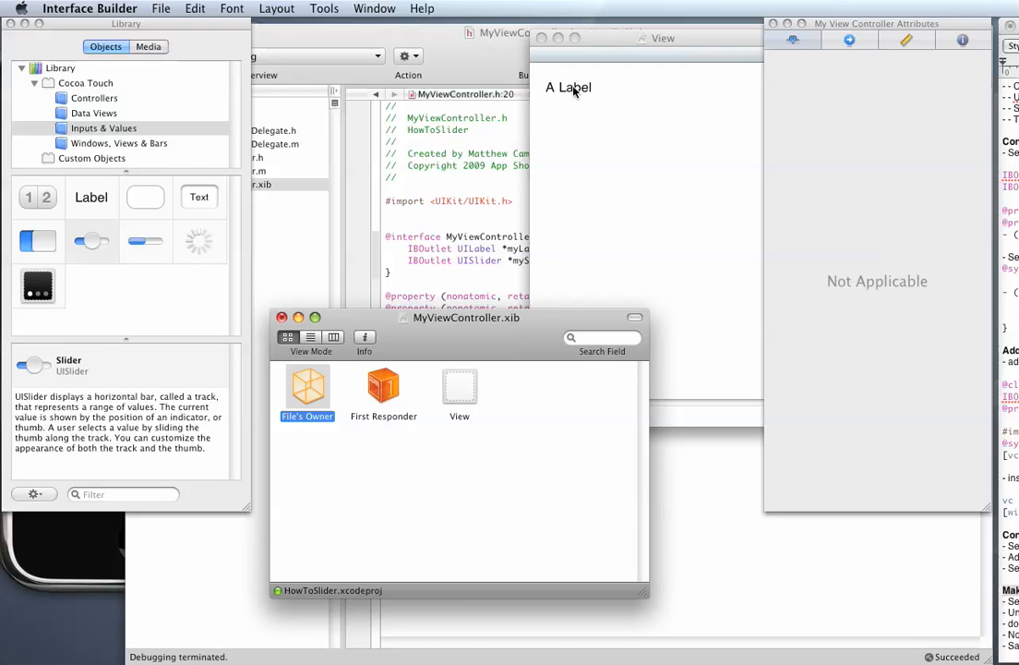
{"action": "mouse_move", "coordinate": [465, 358]}
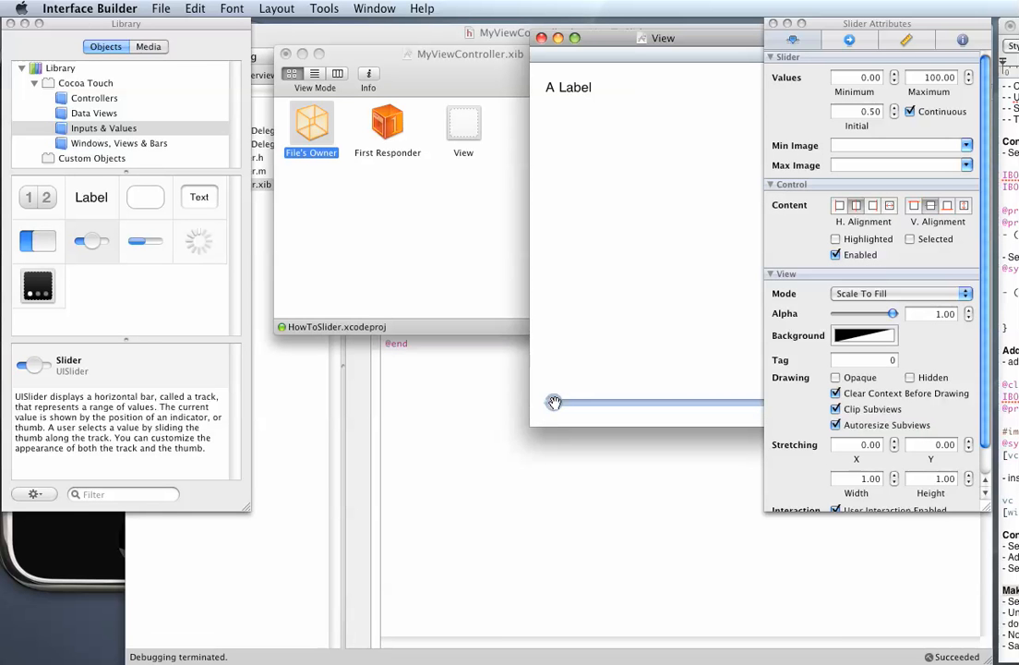
{"action": "mouse_move", "coordinate": [540, 386]}
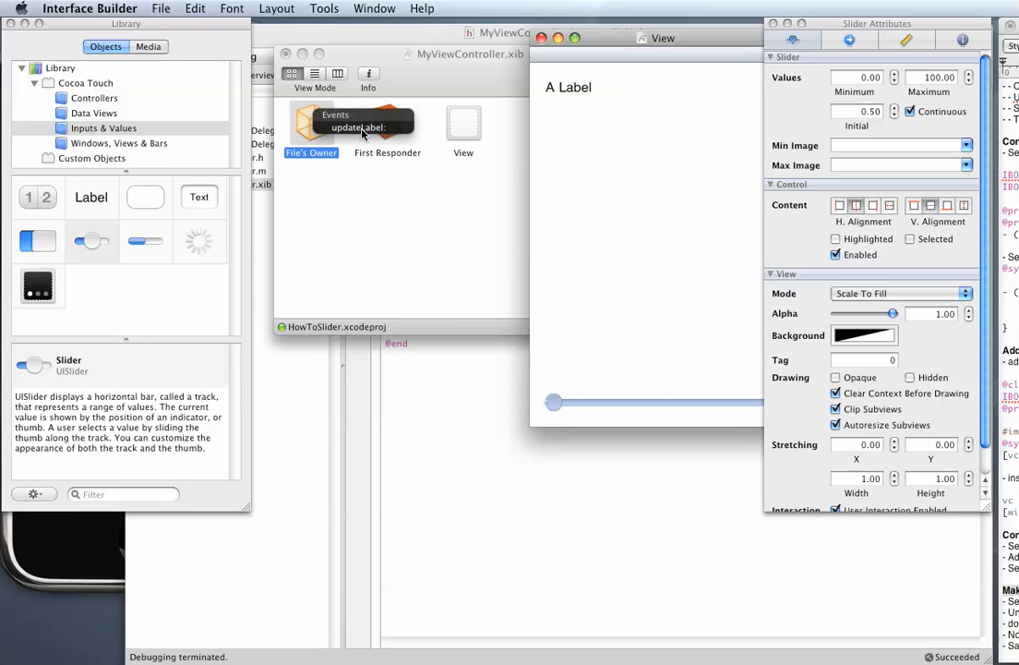
{"action": "mouse_move", "coordinate": [388, 247]}
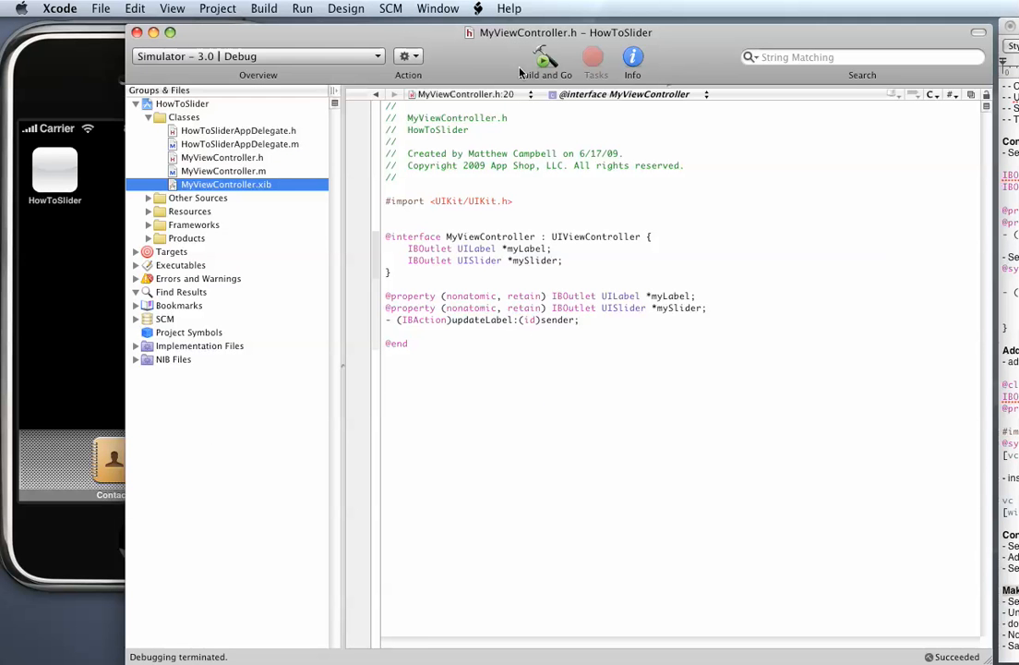
- Build and Go to run the updated HowToSlider in iPhone Simulator
{"action": "left_click", "coordinate": [547, 57]}
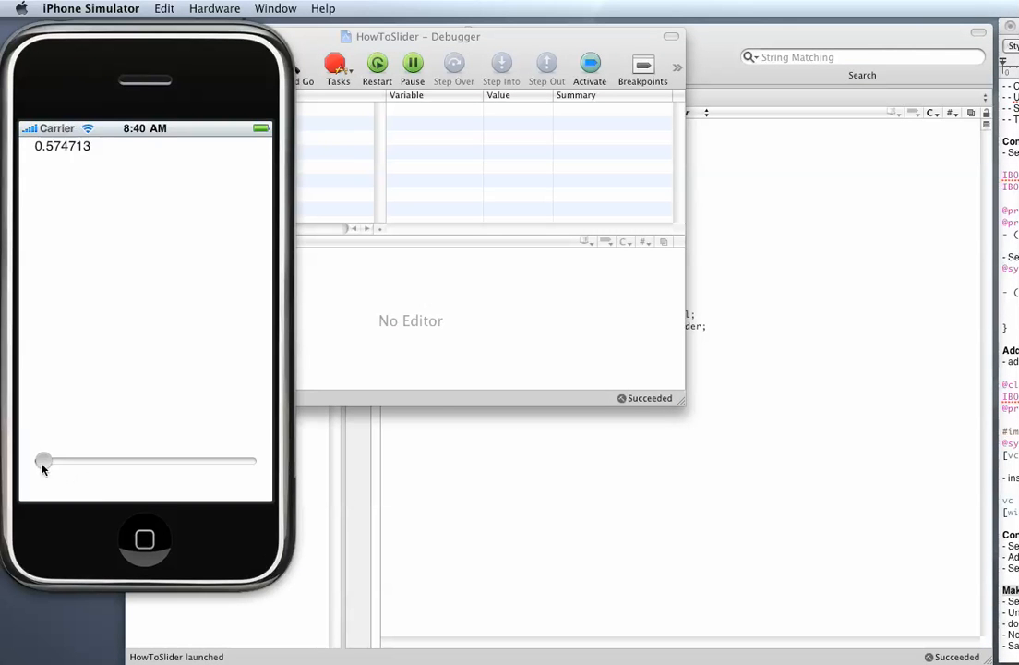
- Drag the slider through about 38, 79, 70 and 56, watching the label update, ending at 53.065136
{"action": "left_click_drag", "start_coordinate": [44, 461], "coordinate": [46, 462]}
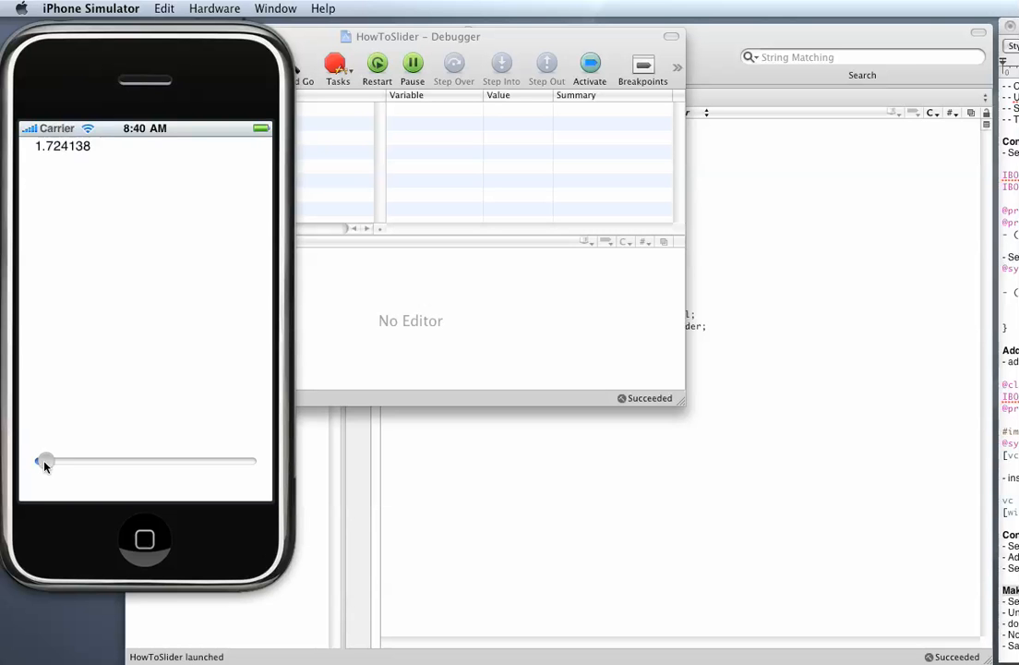
{"action": "left_click_drag", "start_coordinate": [45, 461], "coordinate": [57, 462]}
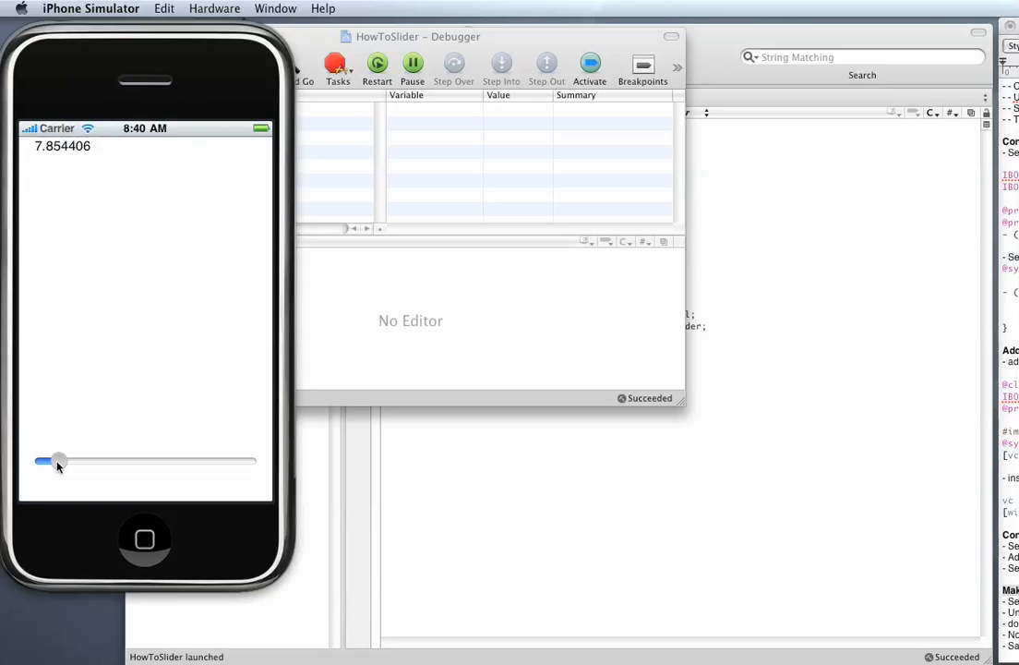
{"action": "left_click_drag", "start_coordinate": [57, 462], "coordinate": [120, 462]}
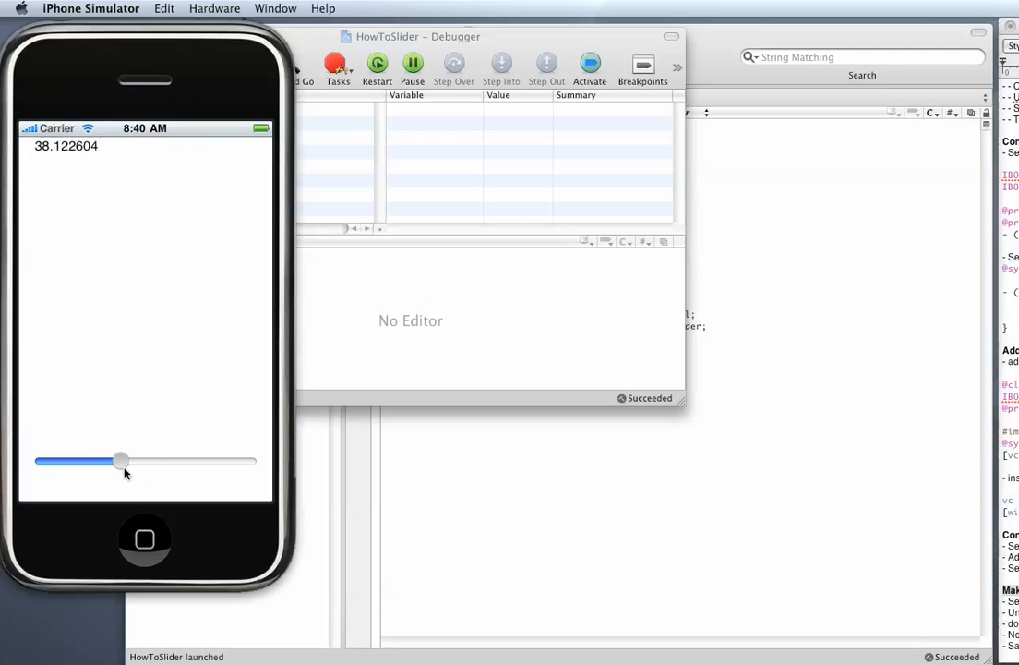
{"action": "left_click_drag", "start_coordinate": [122, 461], "coordinate": [205, 461]}
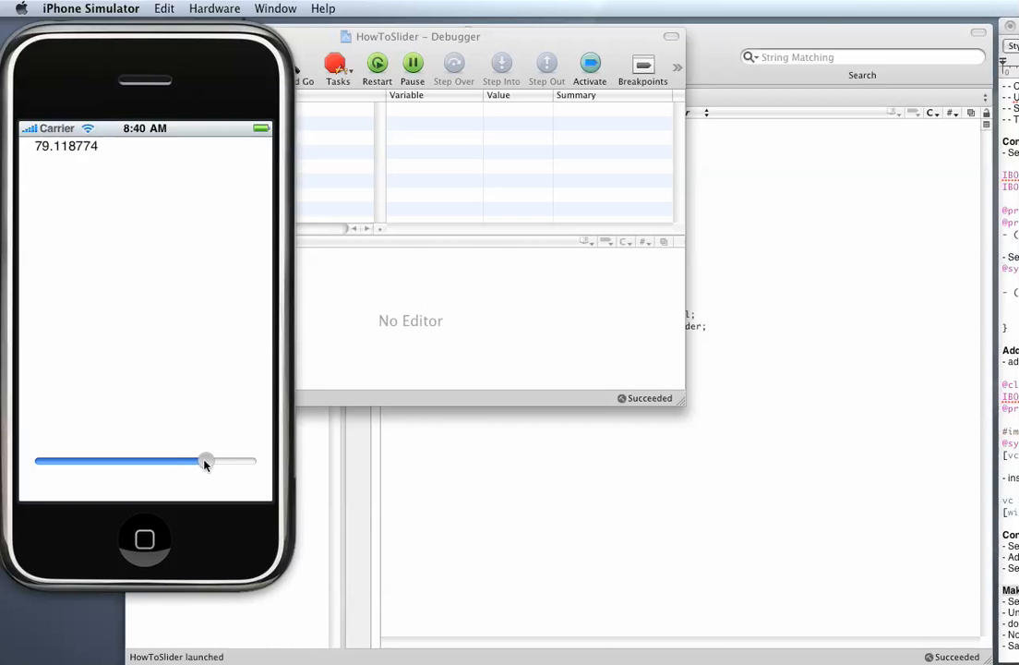
{"action": "left_click_drag", "start_coordinate": [205, 462], "coordinate": [186, 462]}
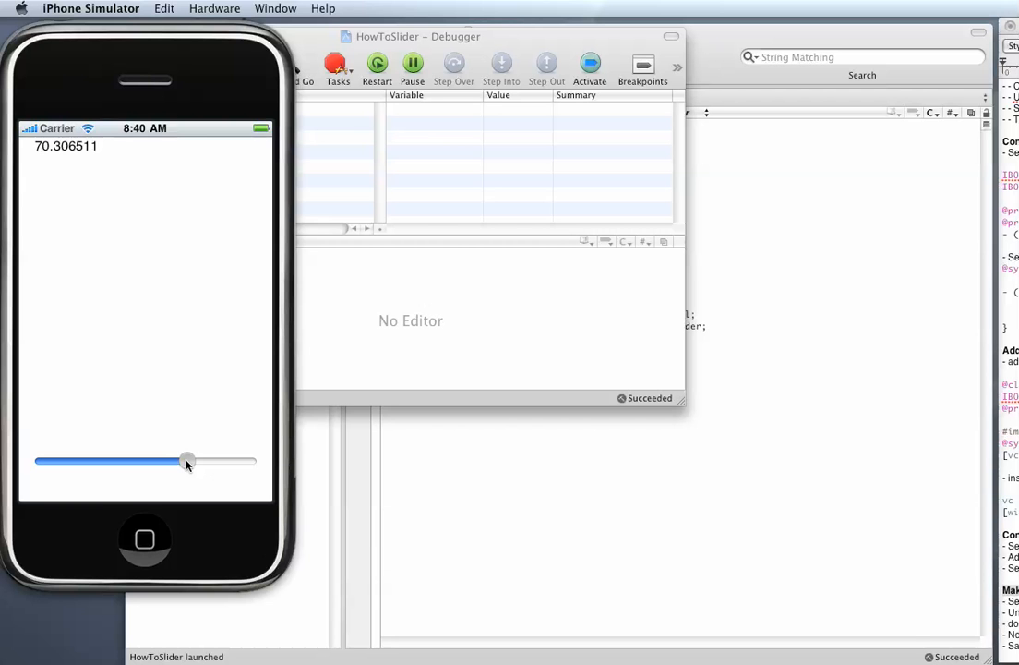
{"action": "left_click_drag", "start_coordinate": [189, 461], "coordinate": [157, 462]}
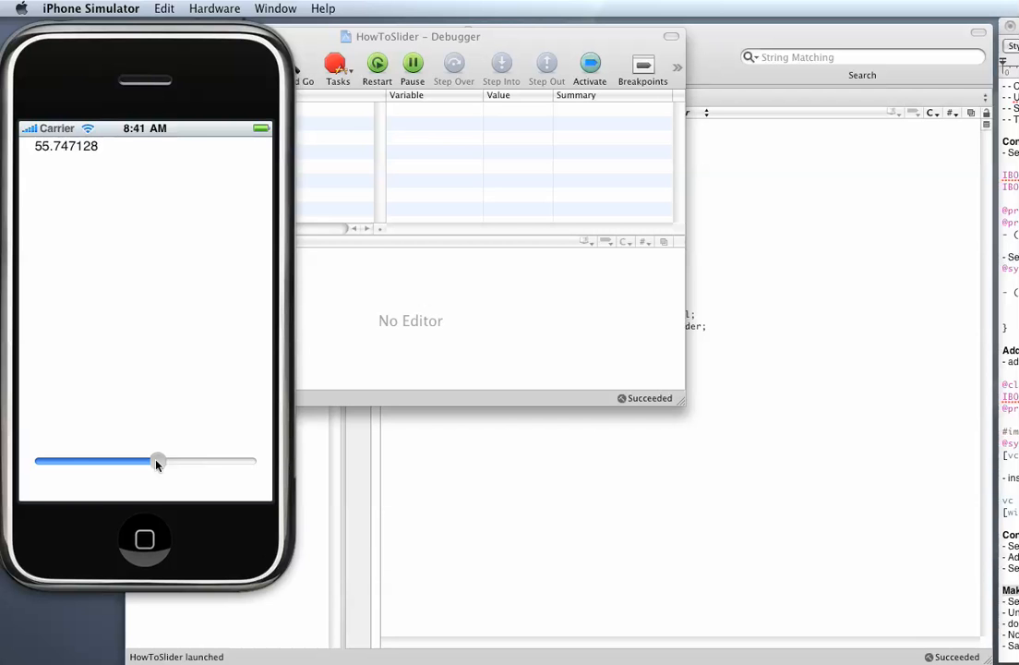
{"action": "left_click_drag", "start_coordinate": [157, 461], "coordinate": [152, 462]}
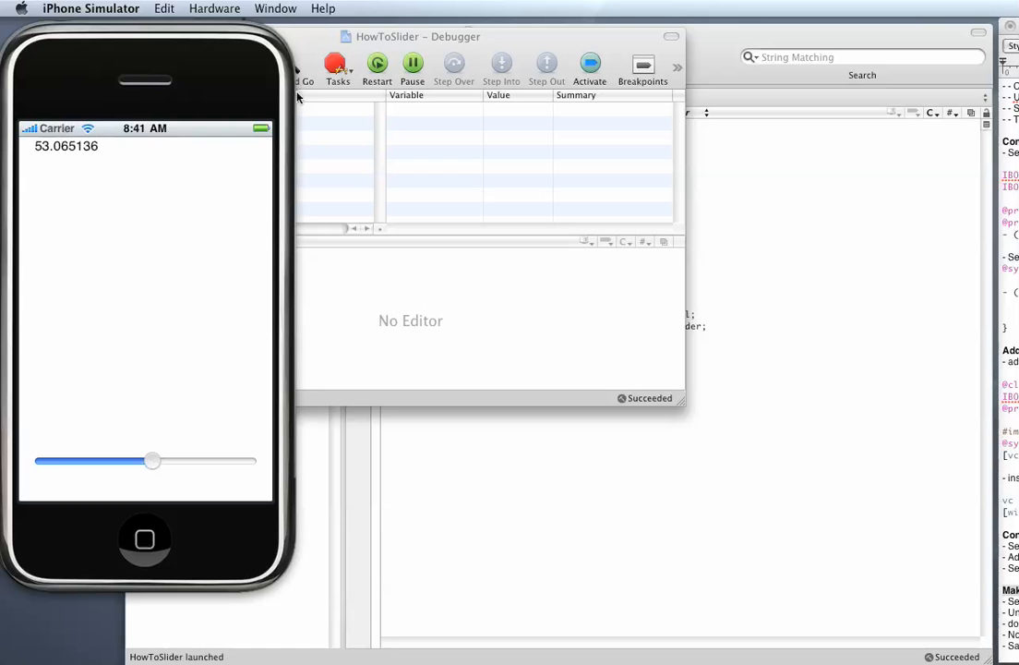